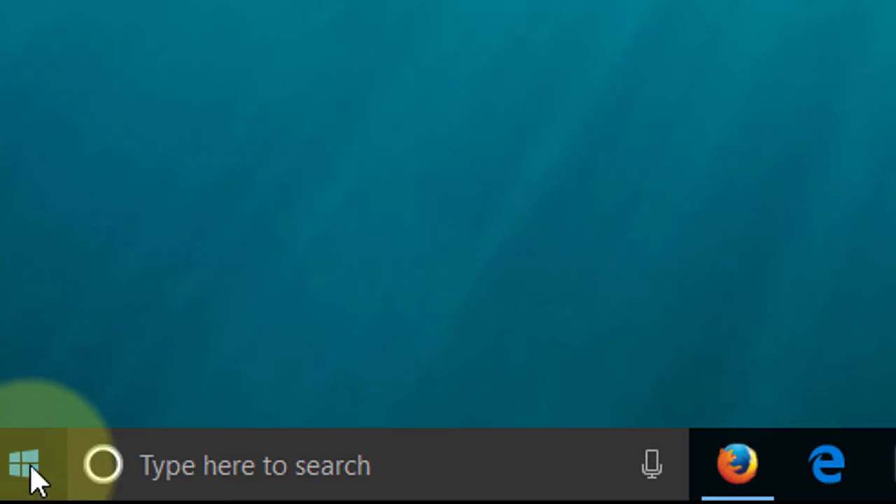
Launch Windows Mobility Center from the Start button's quick-link menu.
{"action": "right_click", "coordinate": [24, 466]}
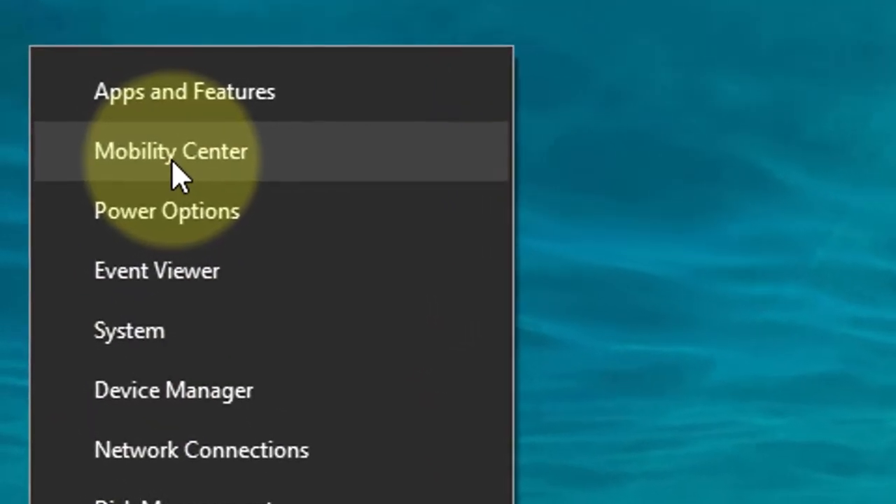
{"action": "left_click", "coordinate": [171, 151]}
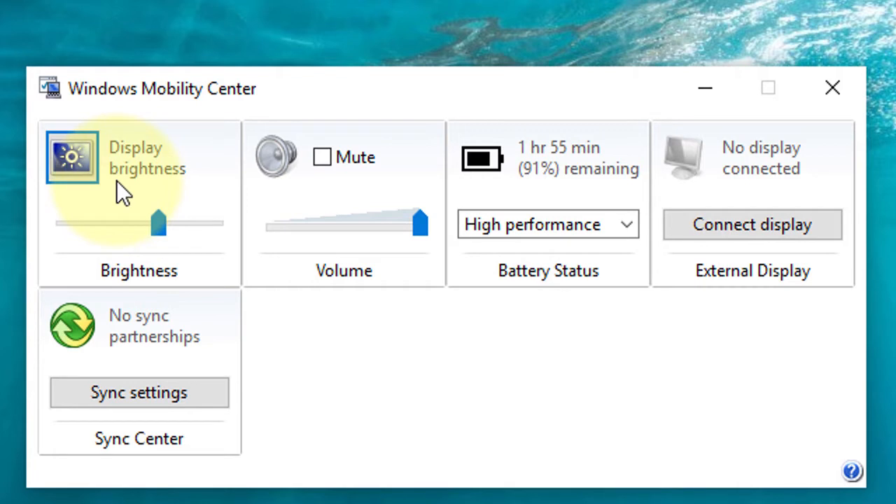
Move the Brightness slider through several levels and leave it at 100.
{"action": "left_click_drag", "start_coordinate": [160, 223], "coordinate": [158, 223]}
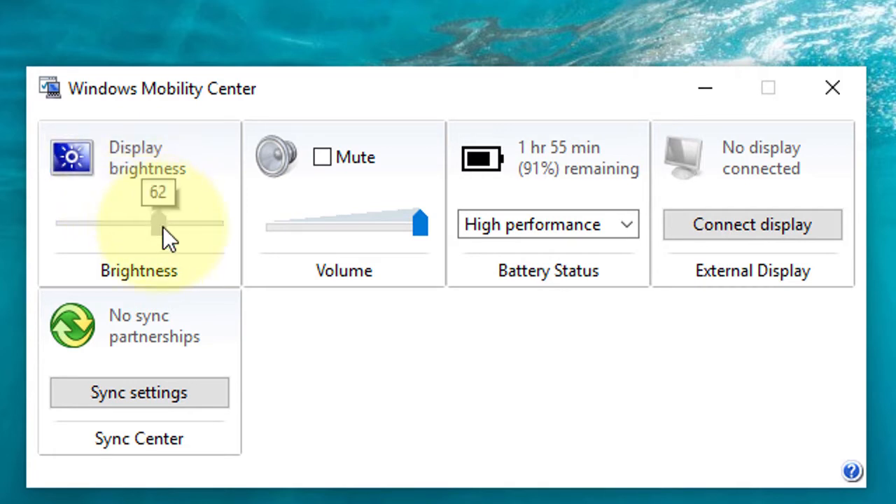
{"action": "left_click_drag", "start_coordinate": [151, 223], "coordinate": [171, 223]}
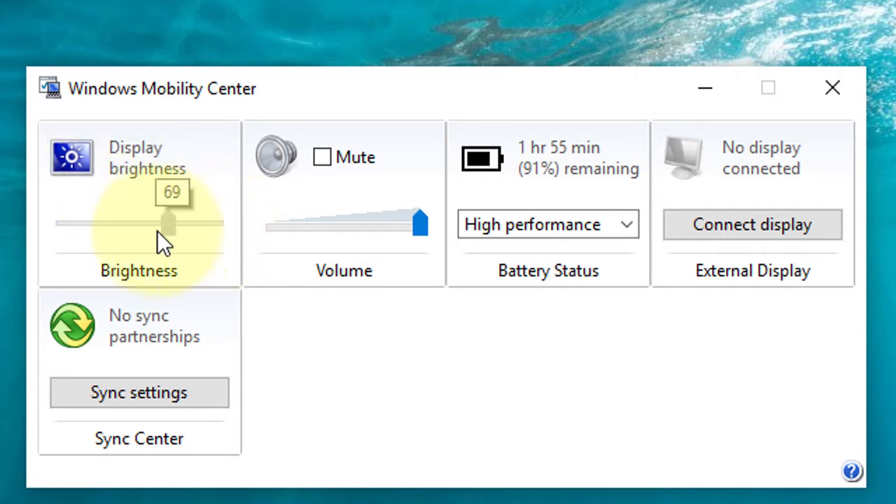
{"action": "left_click_drag", "start_coordinate": [168, 222], "coordinate": [115, 223]}
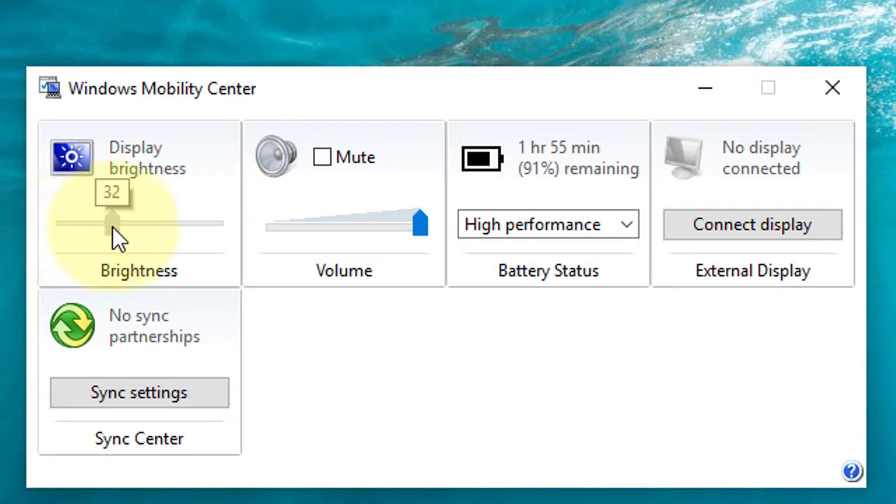
{"action": "left_click_drag", "start_coordinate": [112, 222], "coordinate": [215, 222]}
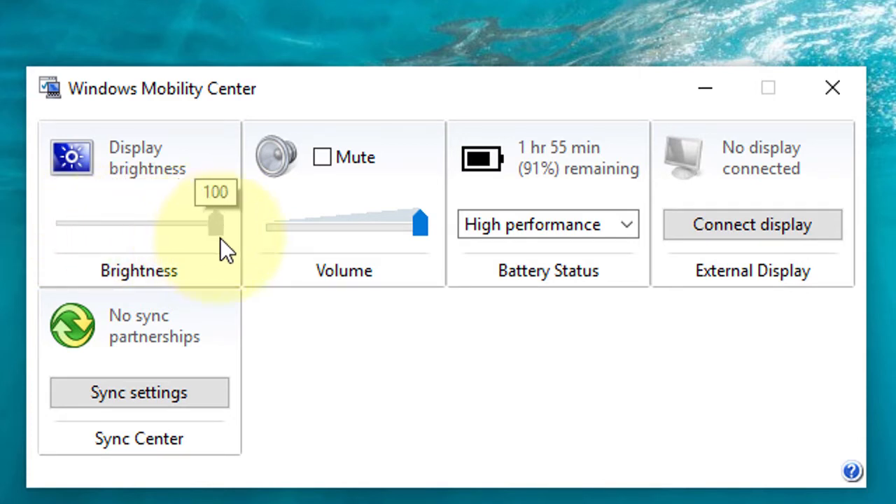
{"action": "mouse_move", "coordinate": [343, 280]}
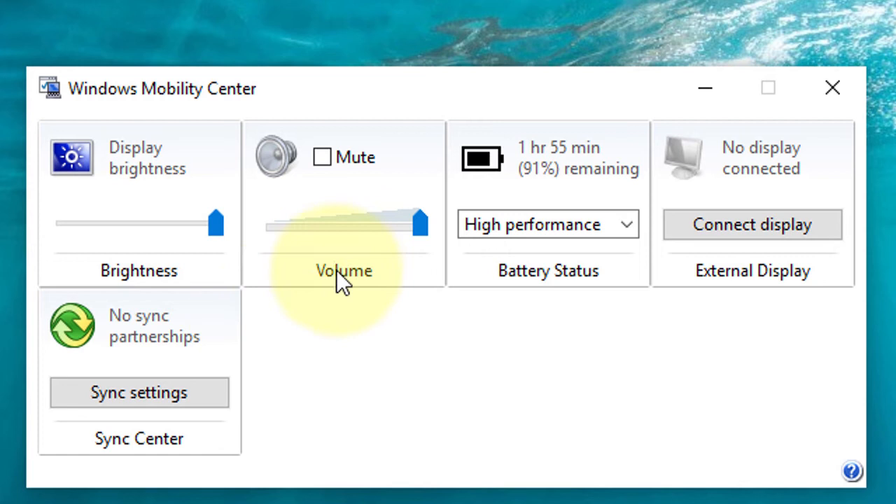
{"action": "left_click_drag", "start_coordinate": [419, 222], "coordinate": [373, 223]}
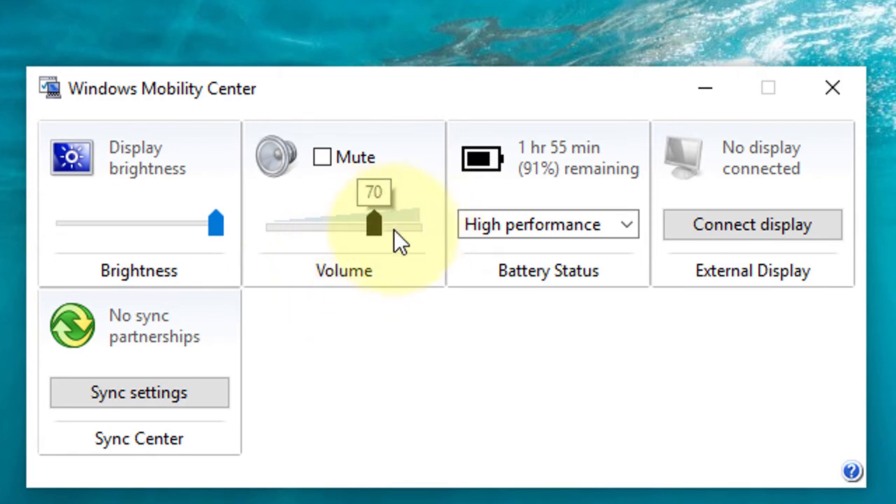
{"action": "left_click_drag", "start_coordinate": [373, 224], "coordinate": [416, 224]}
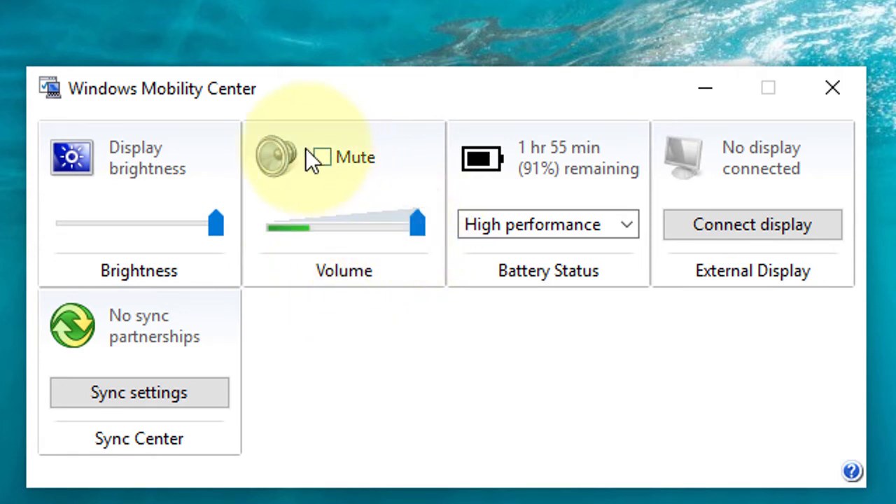
{"action": "left_click", "coordinate": [322, 157]}
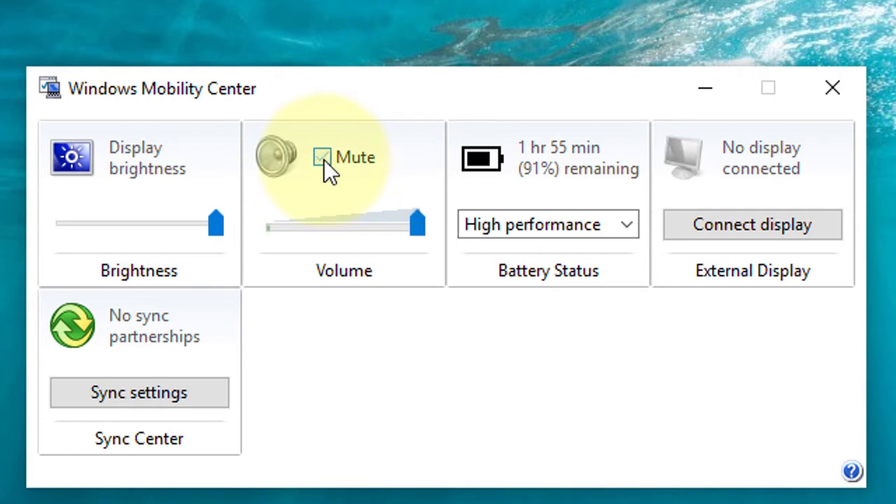
{"action": "left_click", "coordinate": [322, 157]}
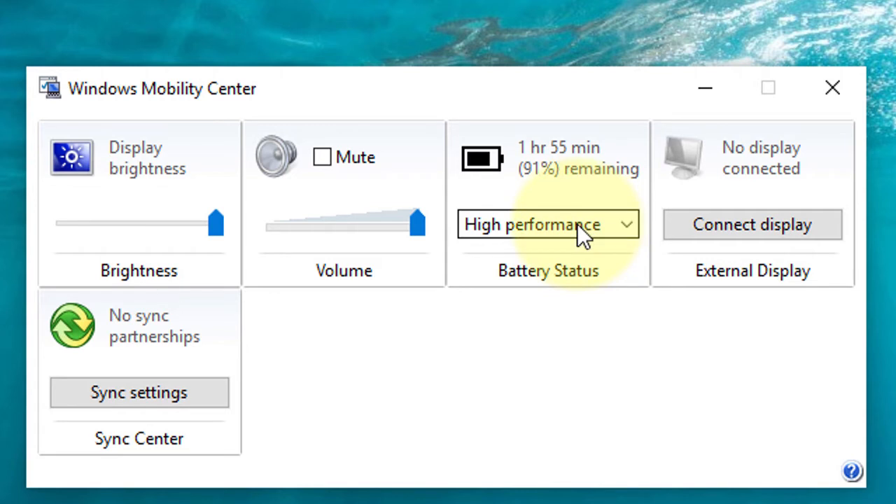
Try the Power saver and High performance plans from the Battery Status dropdown.
{"action": "left_click", "coordinate": [548, 224]}
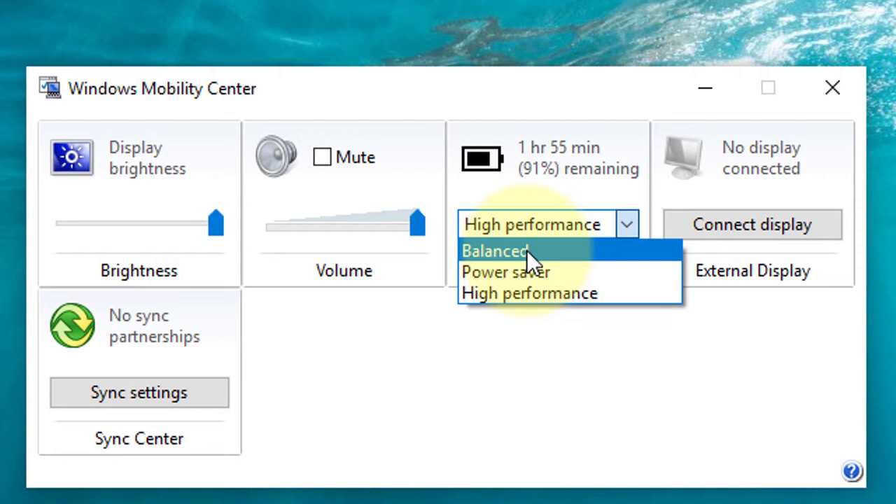
{"action": "mouse_move", "coordinate": [518, 271]}
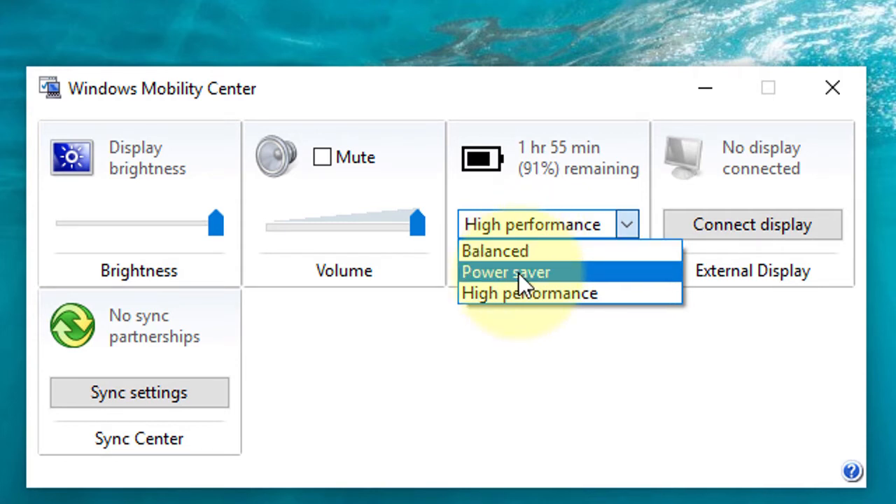
{"action": "left_click", "coordinate": [506, 273]}
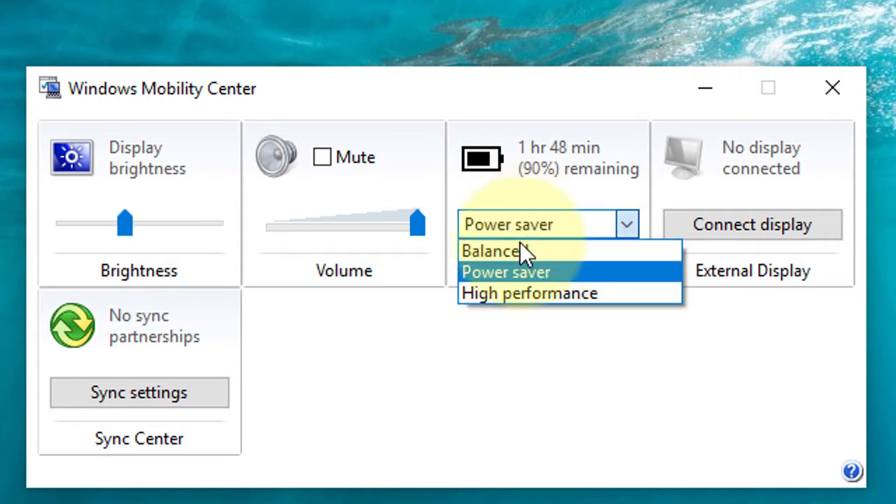
{"action": "left_click", "coordinate": [528, 293]}
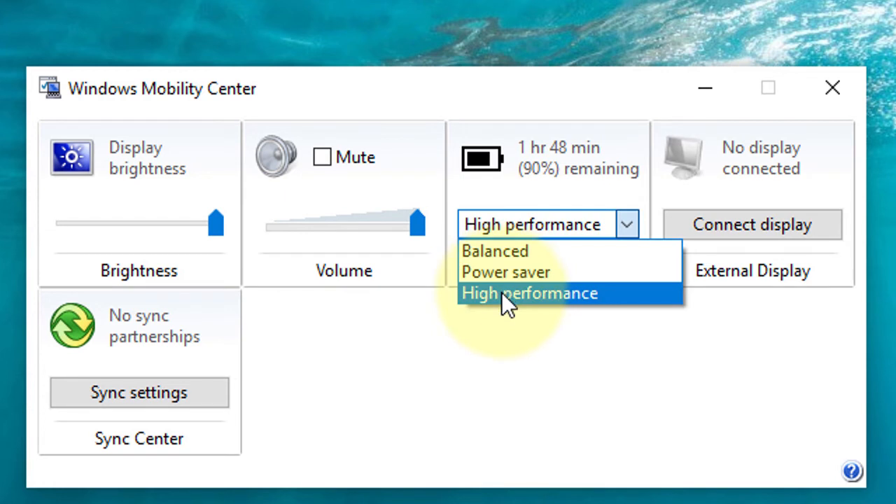
{"action": "mouse_move", "coordinate": [504, 271]}
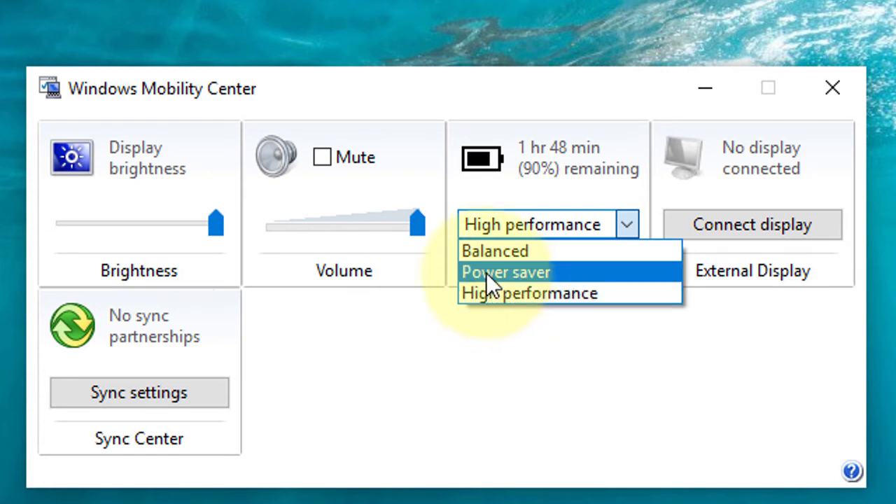
{"action": "left_click", "coordinate": [505, 271]}
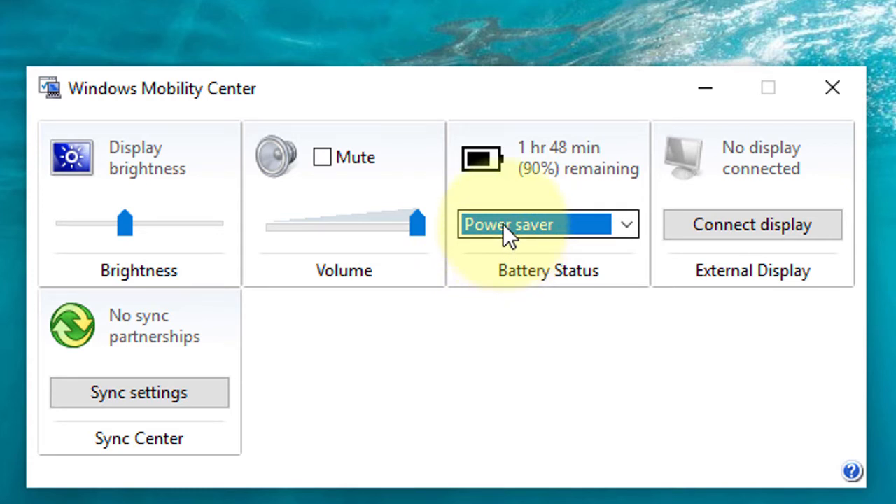
Select the Balanced power plan as the final choice.
{"action": "left_click", "coordinate": [625, 224]}
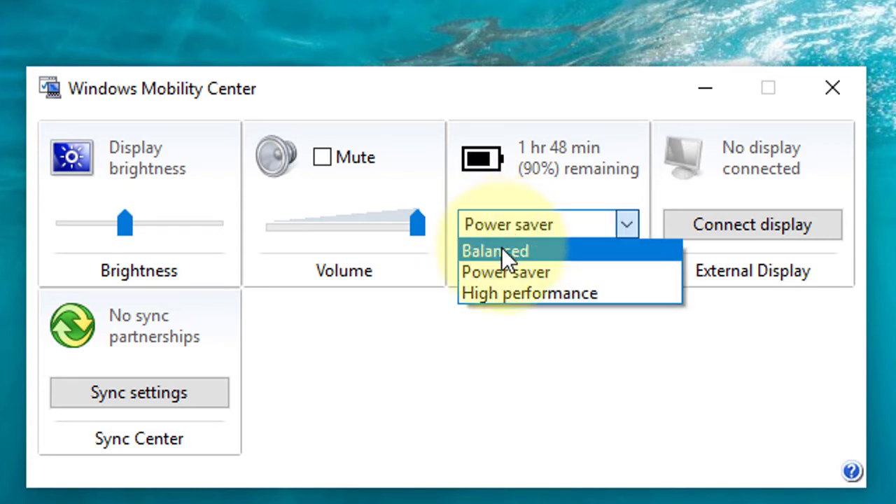
{"action": "left_click", "coordinate": [494, 250]}
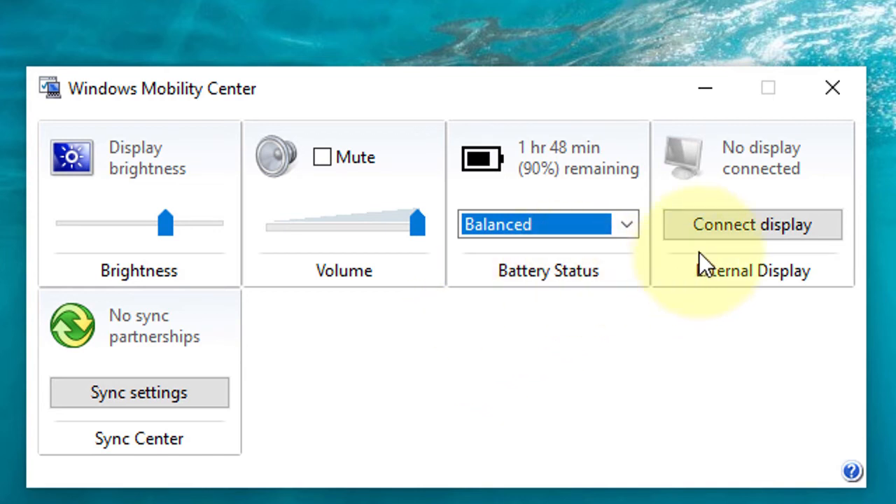
{"action": "left_click", "coordinate": [752, 225]}
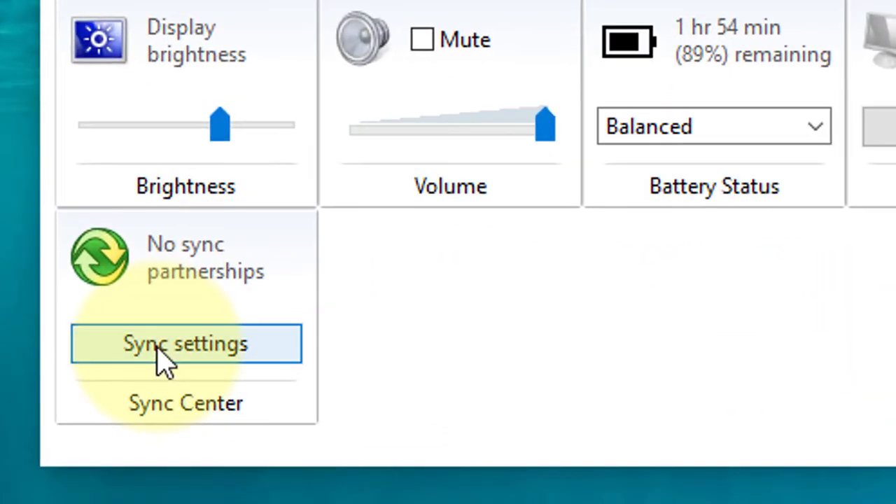
{"action": "left_click", "coordinate": [184, 343]}
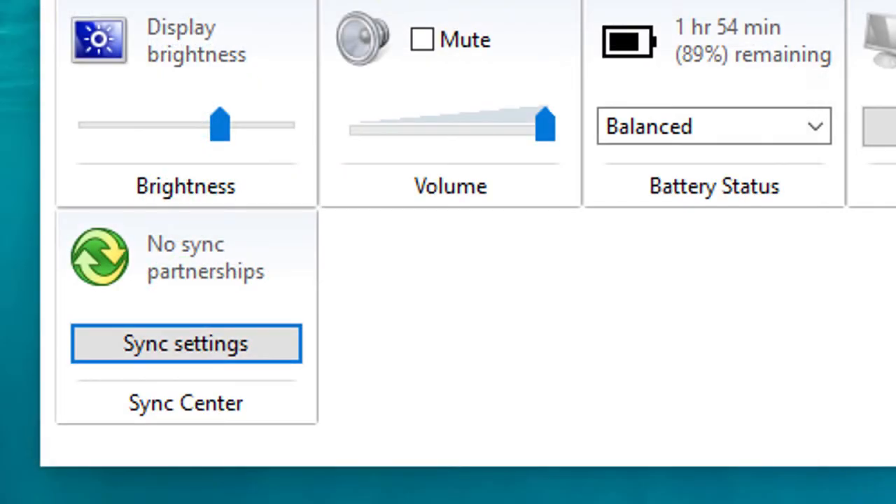
{"action": "mouse_move", "coordinate": [672, 91]}
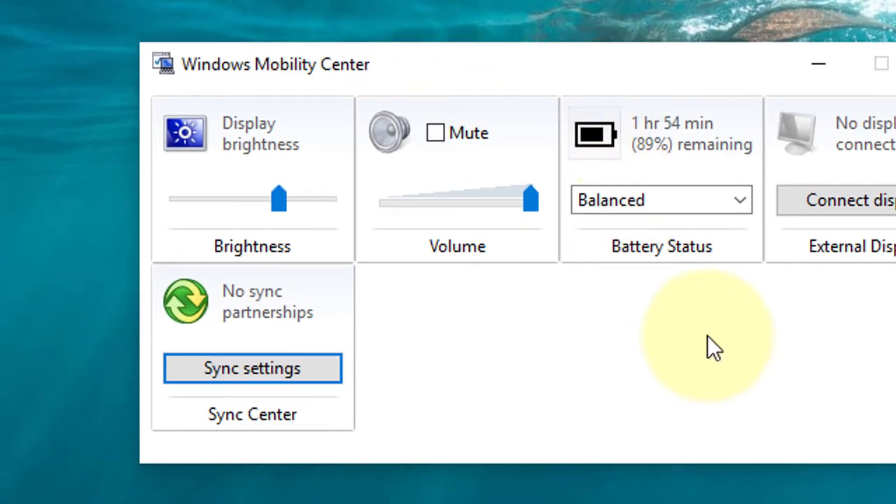
{"action": "mouse_move", "coordinate": [623, 413]}
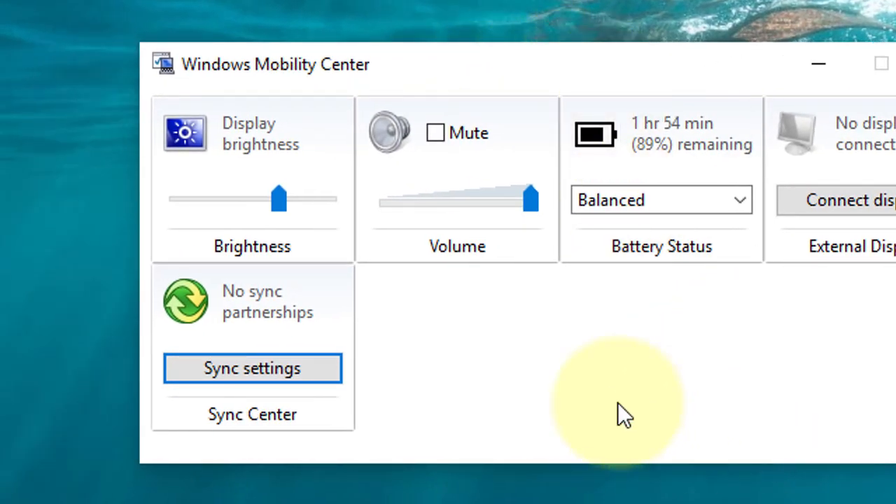